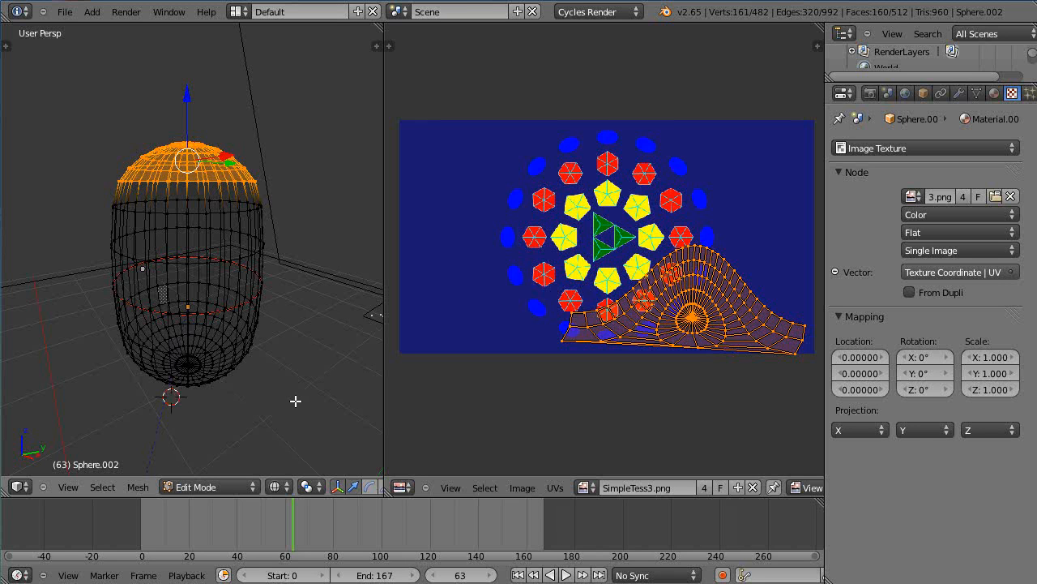
mouse_move(246, 344)
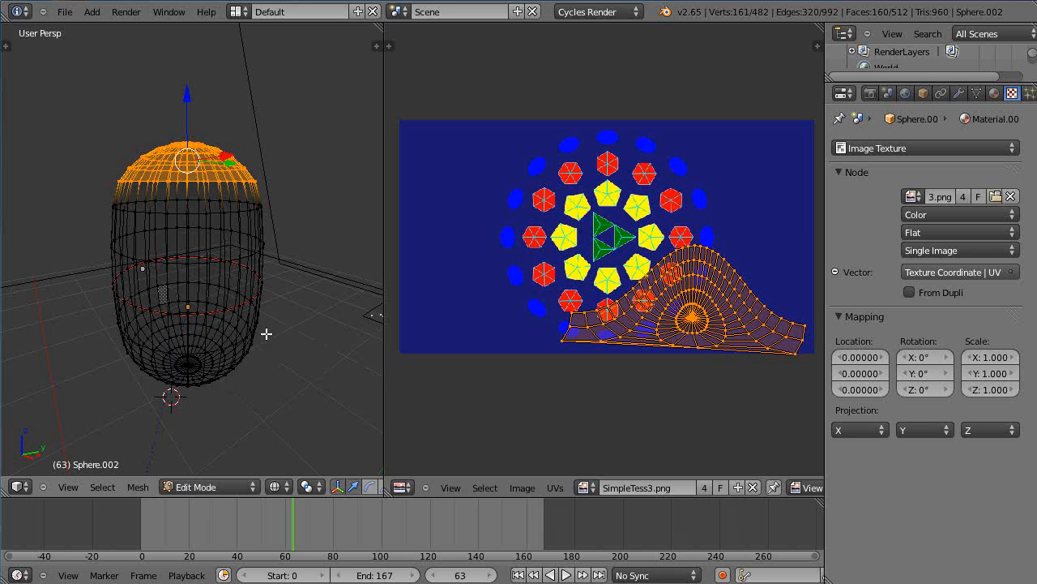
mouse_move(87, 167)
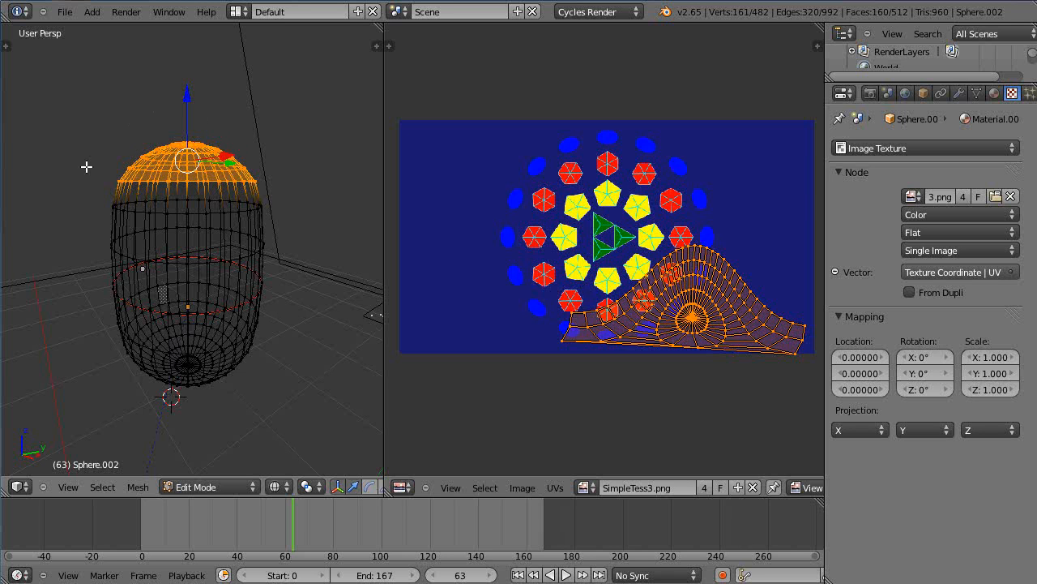
mouse_move(308, 371)
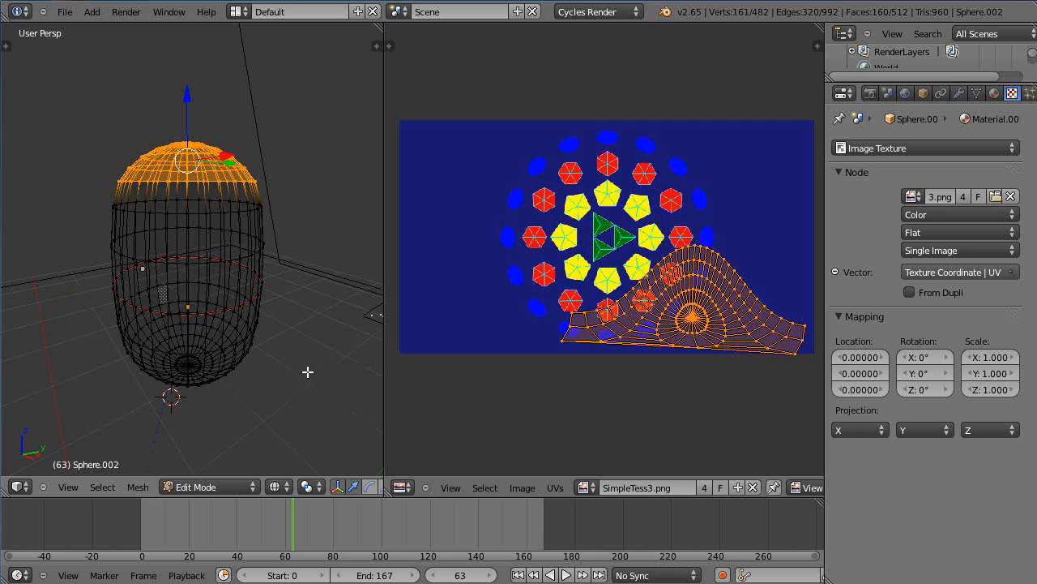
mouse_move(92, 230)
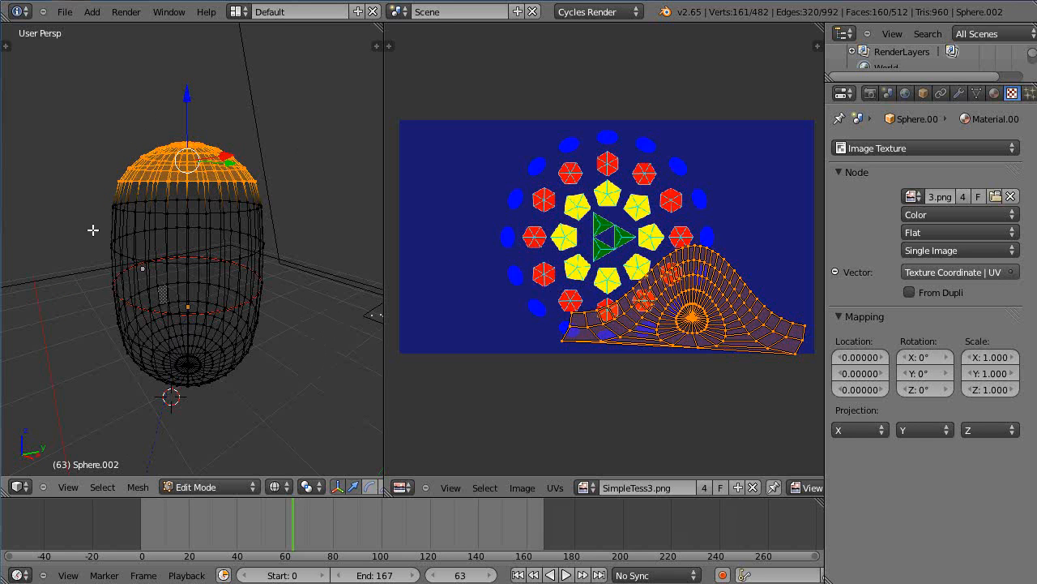
mouse_move(304, 324)
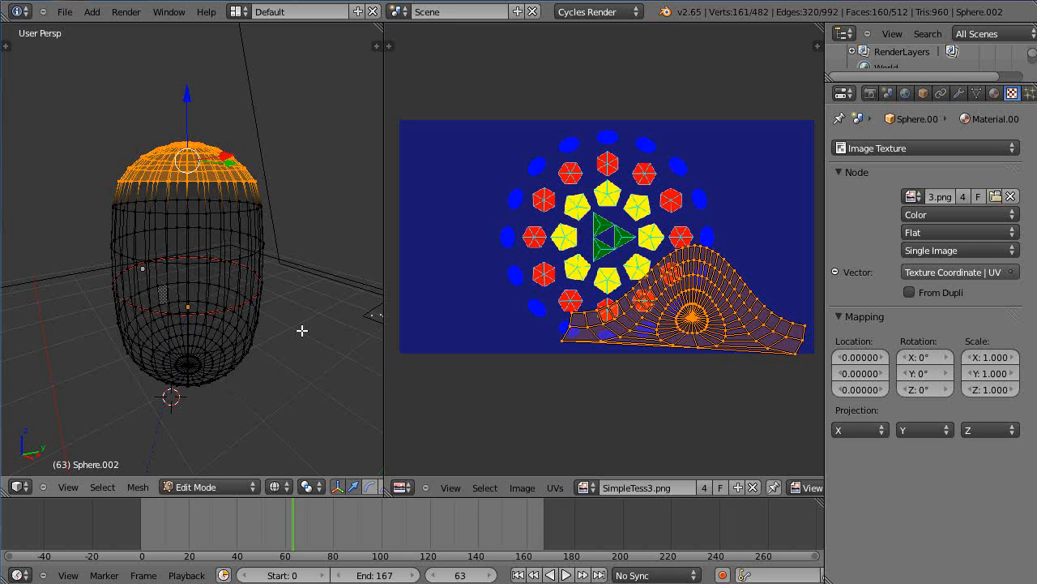
mouse_move(293, 356)
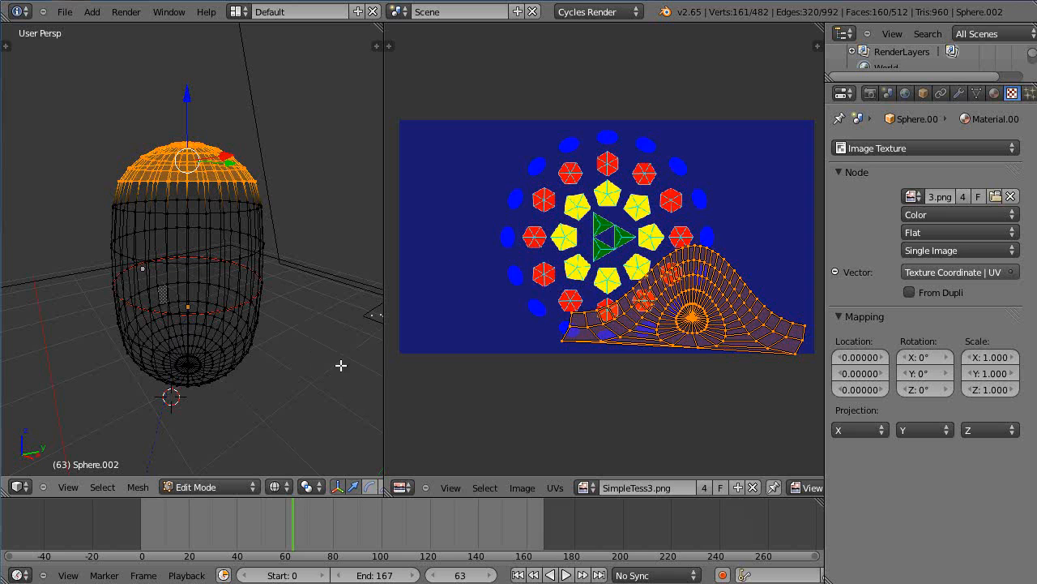
mouse_move(196, 123)
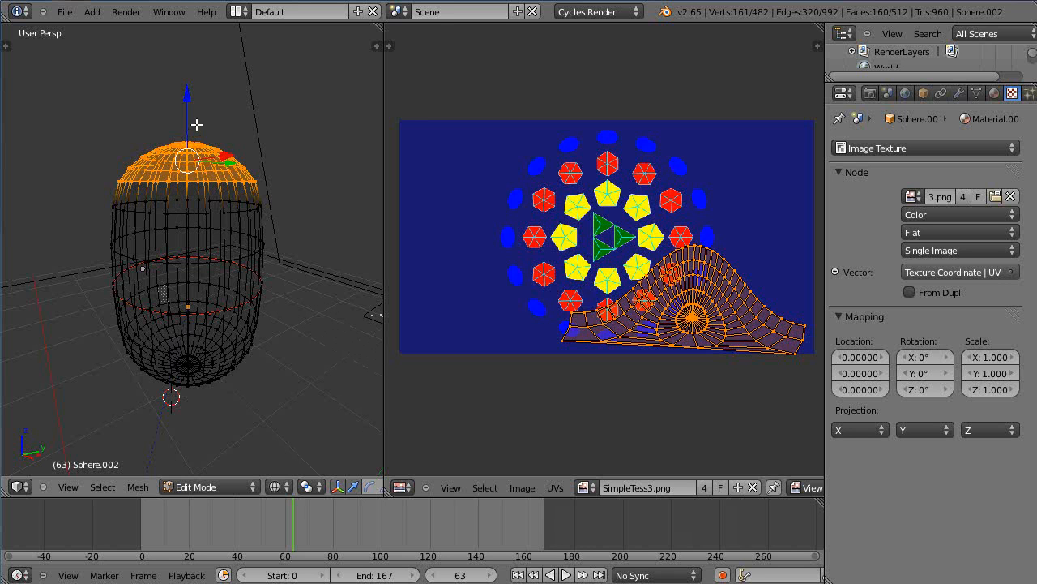
mouse_move(243, 311)
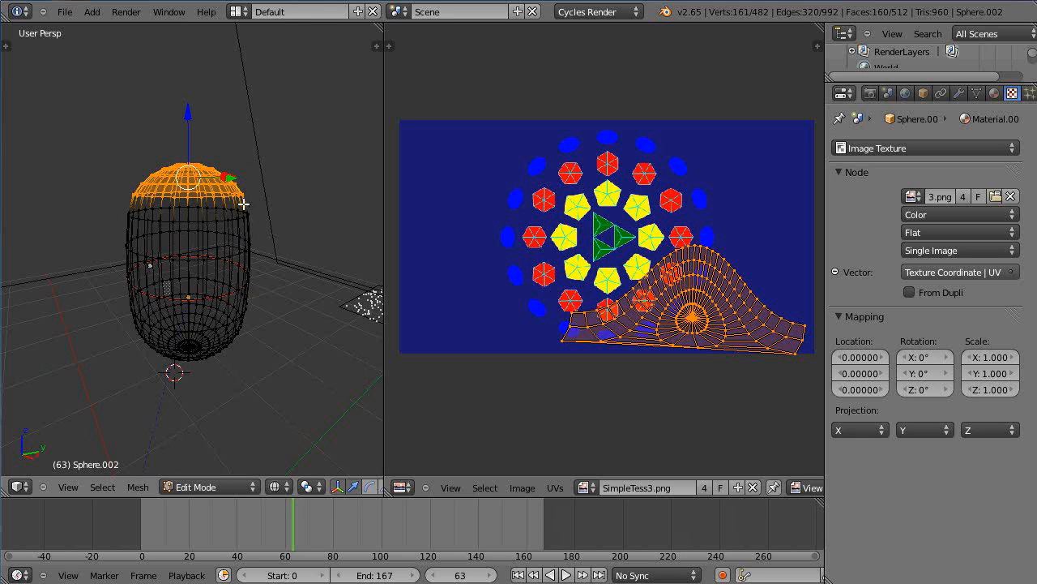
mouse_move(176, 211)
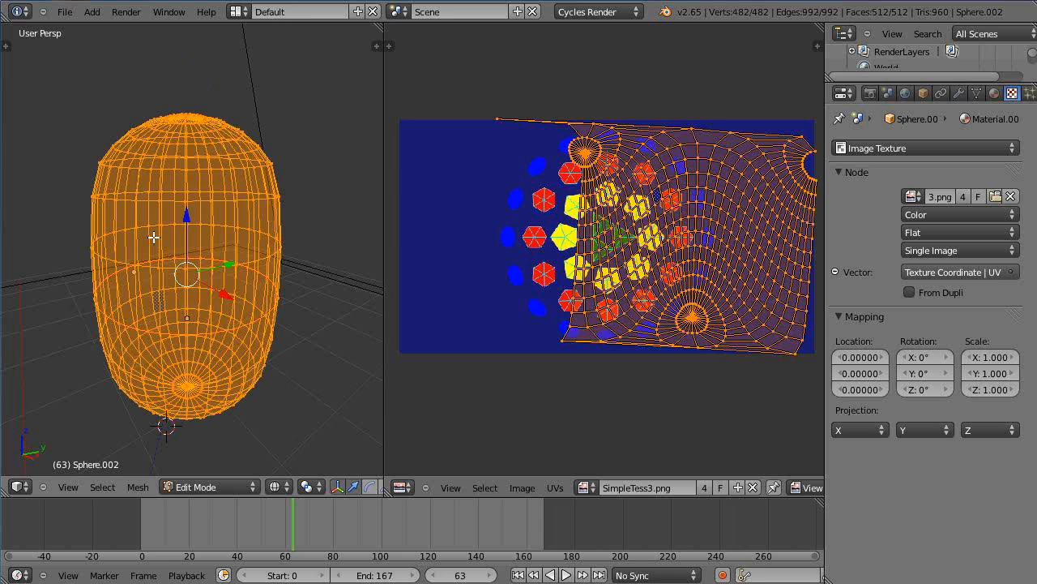
mouse_move(710, 249)
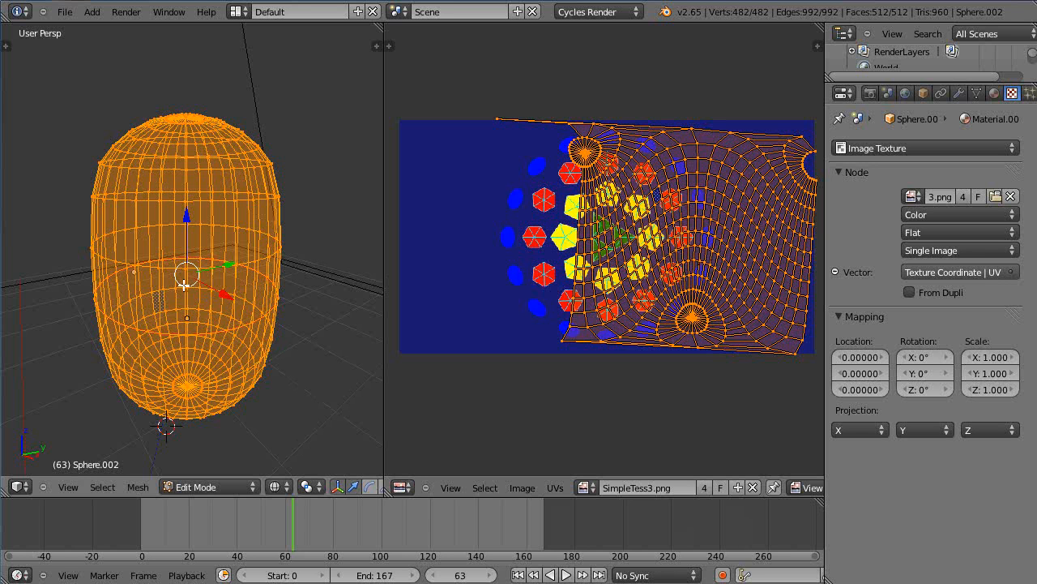
- Leave Edit Mode so the oblong sphere returns to Object Mode
key(Tab)
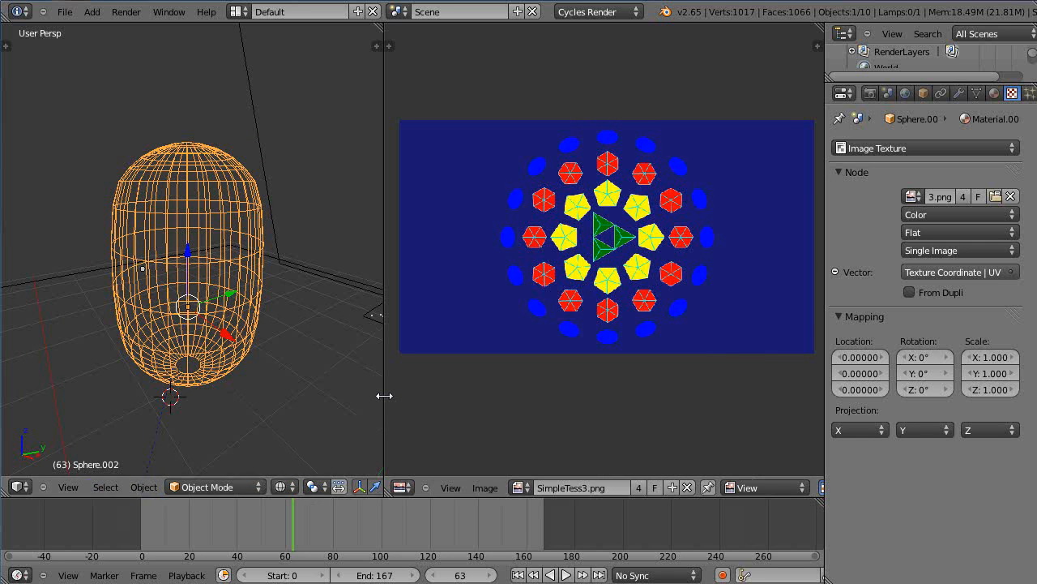
- Switch the viewport shading to Texture so the sphere shows the pentagon image
click(285, 486)
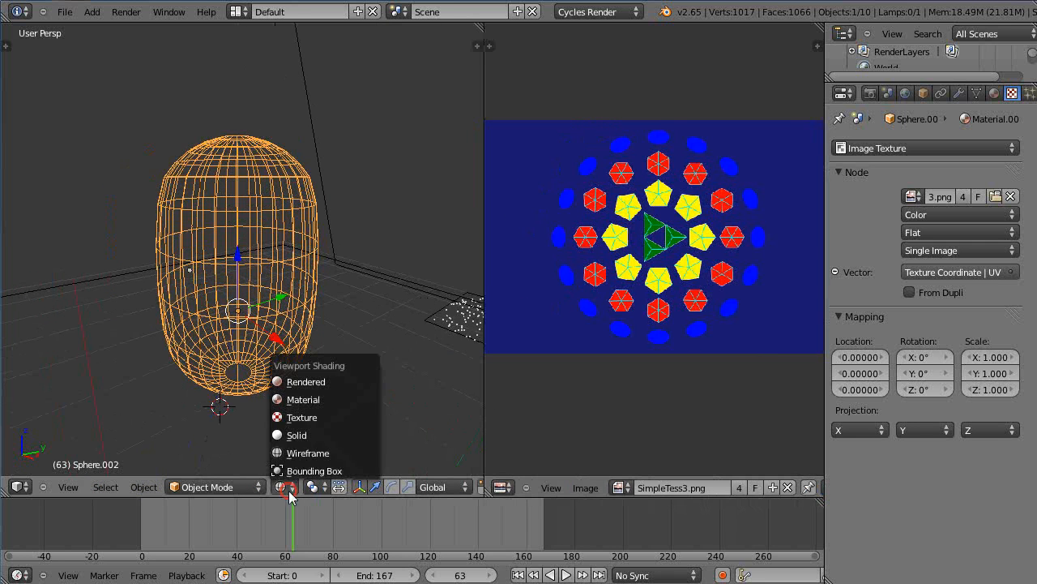
click(303, 398)
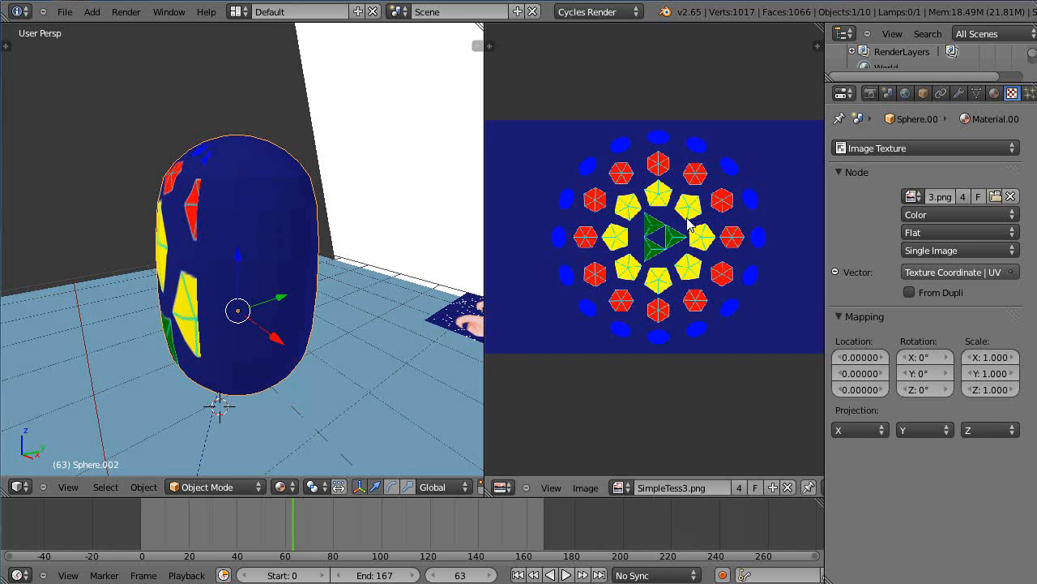
mouse_move(253, 301)
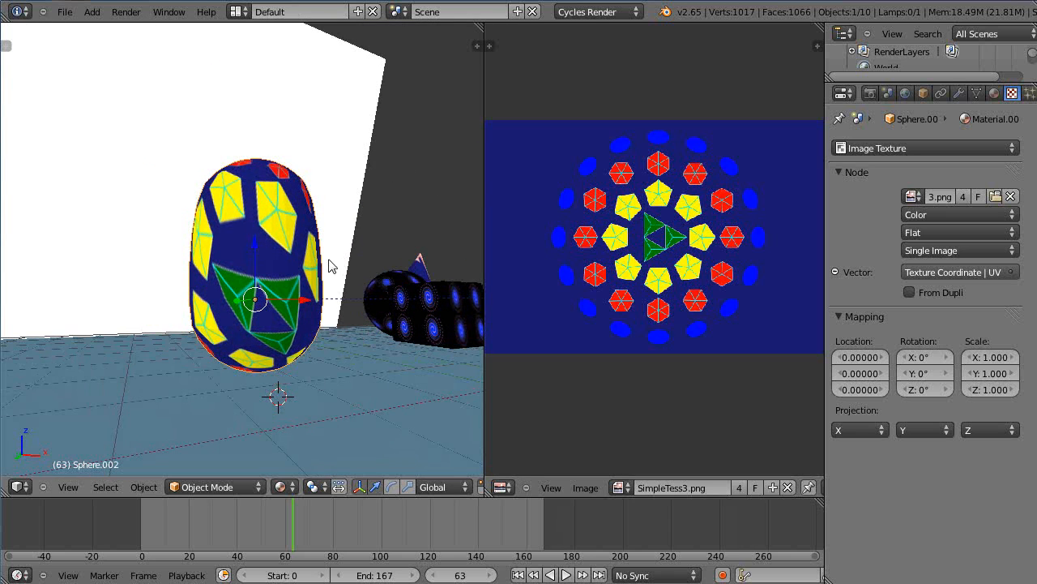
key(Tab)
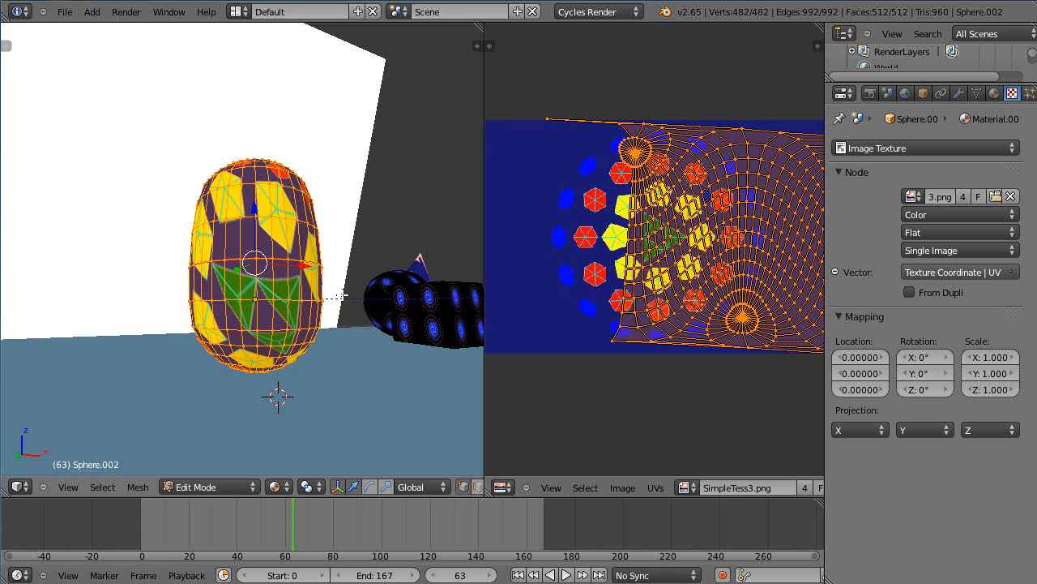
mouse_move(382, 269)
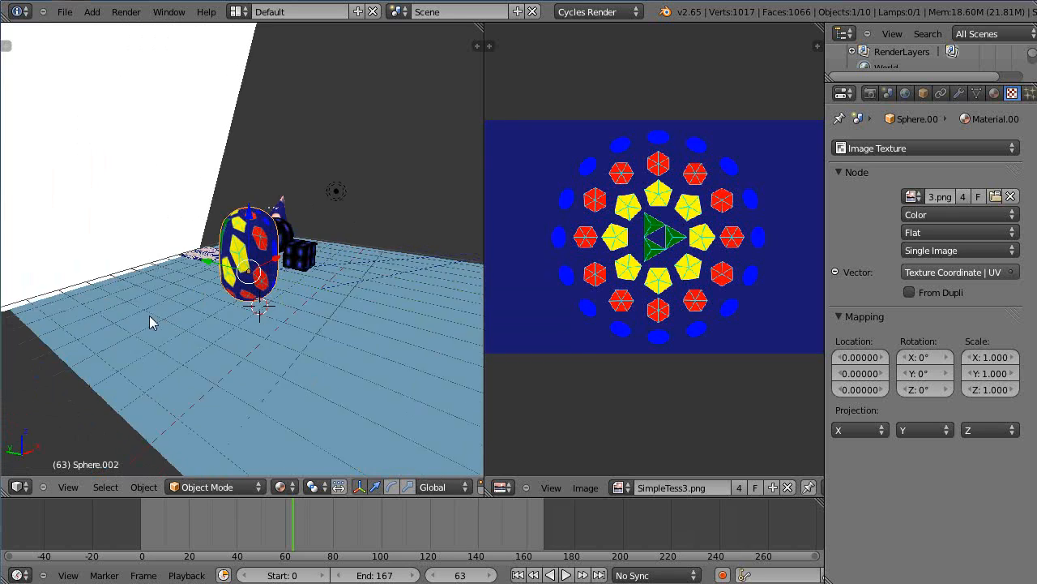
- Select the scene camera and look through it at the textured sphere and cube
click(425, 230)
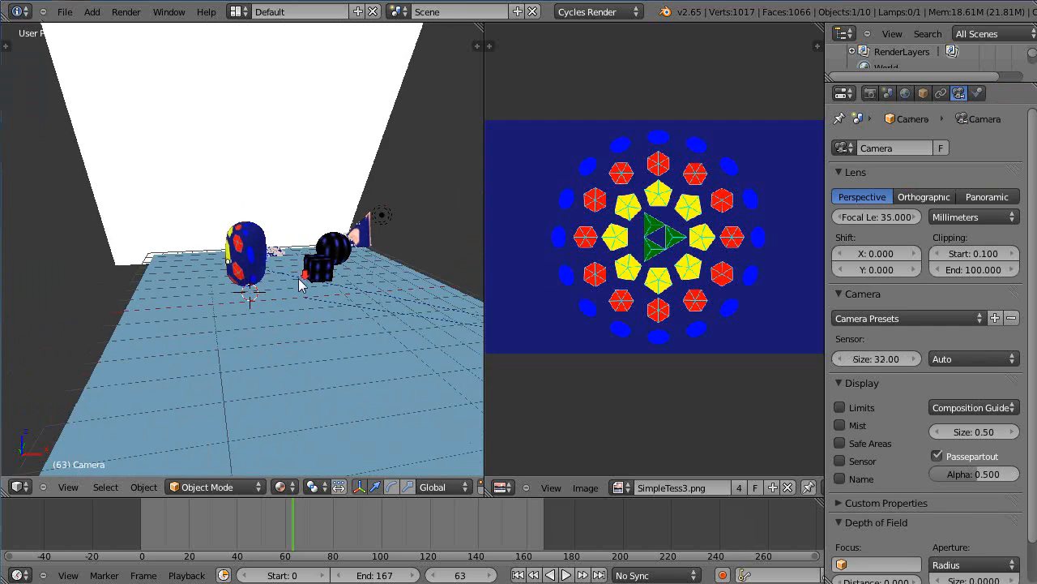
drag(300, 284, 316, 349)
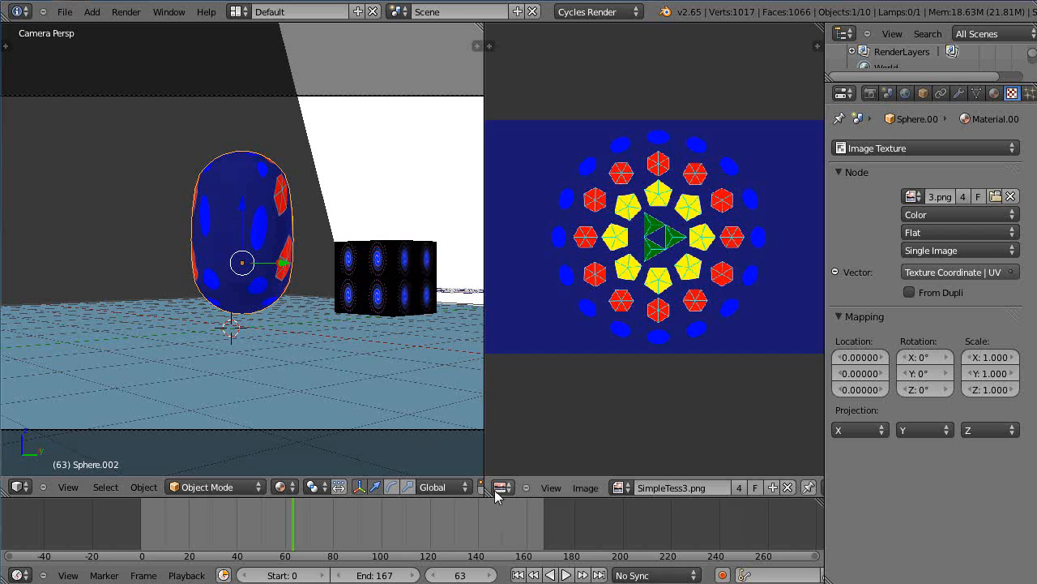
- Change the image area into a Node Editor showing the sphere material graph
click(503, 487)
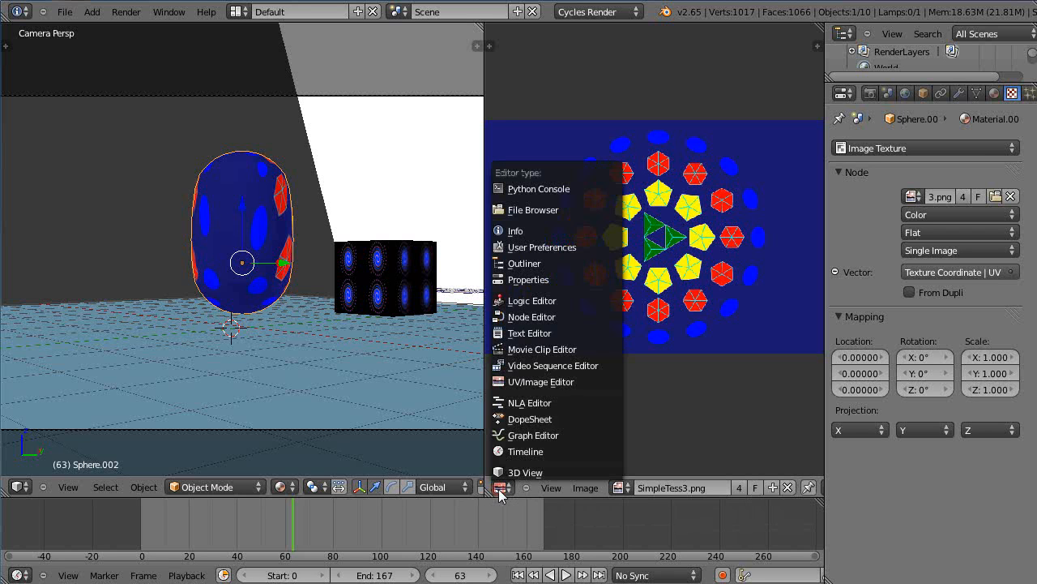
mouse_move(532, 316)
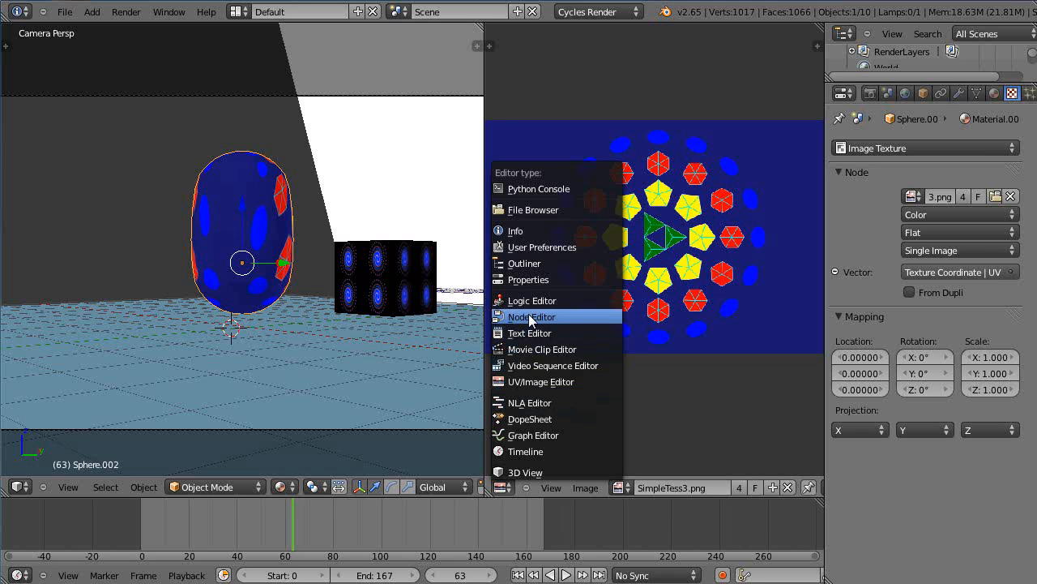
click(532, 316)
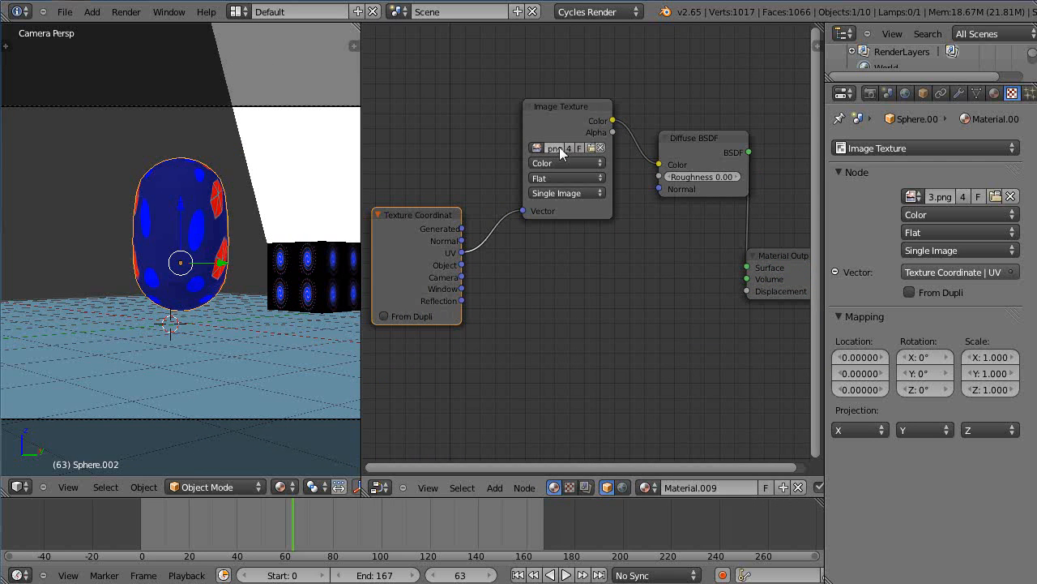
- Spread the Diffuse BSDF, output and Texture Coordinate nodes apart for clarity
drag(700, 137, 691, 131)
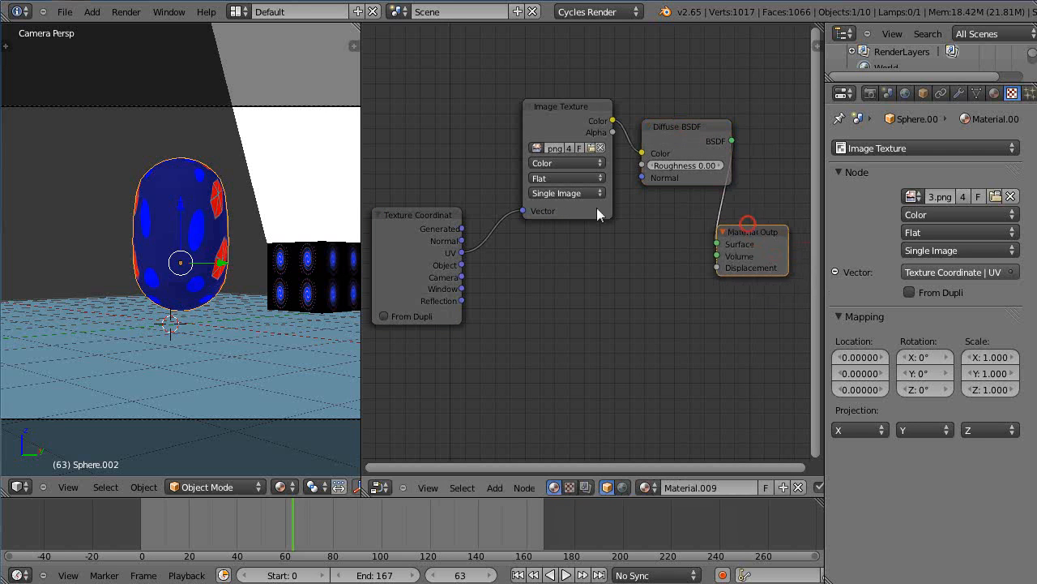
drag(417, 214, 435, 220)
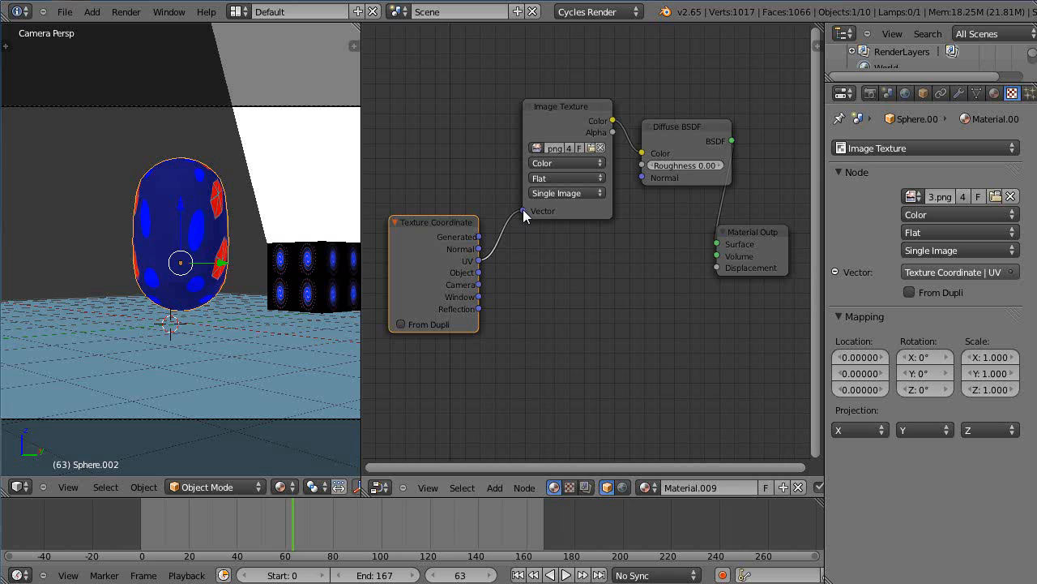
mouse_move(483, 291)
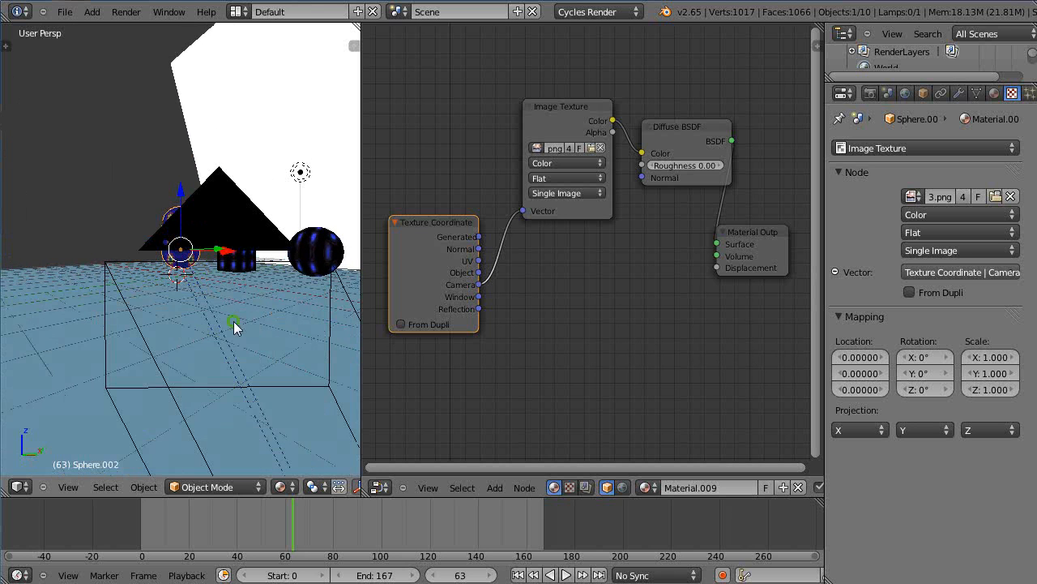
mouse_move(198, 334)
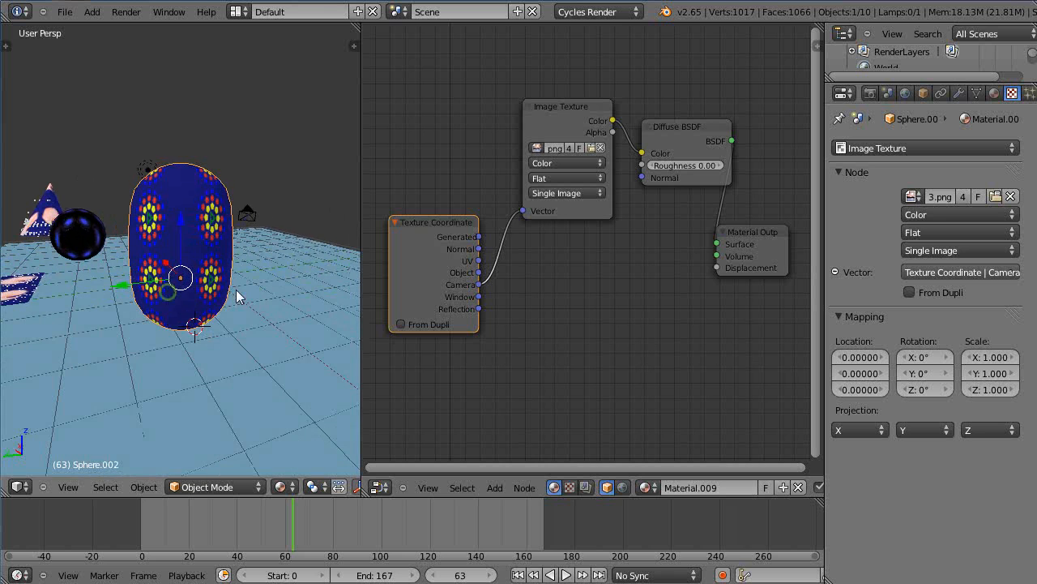
mouse_move(316, 269)
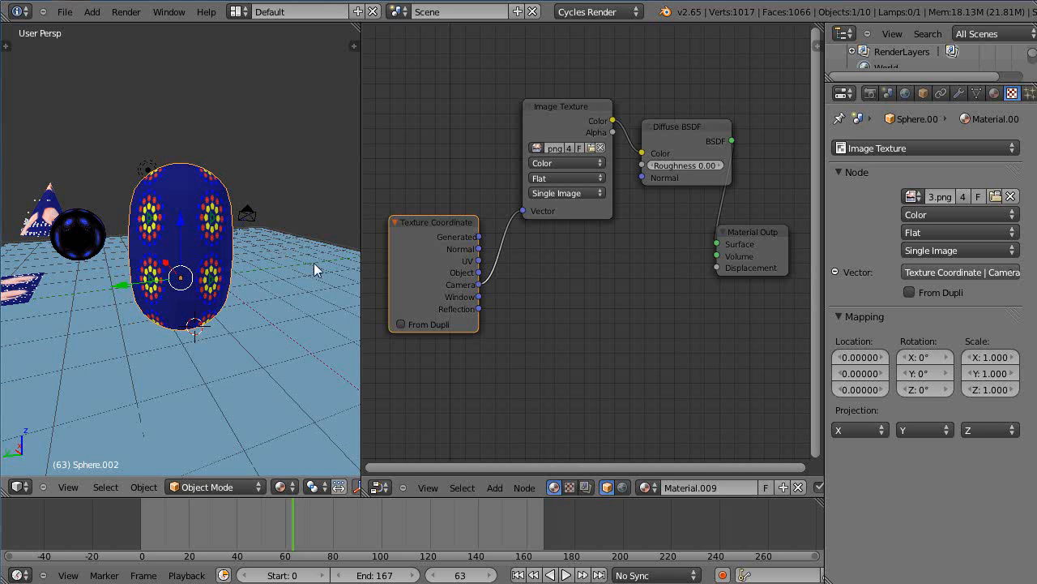
- Replace the node editor with a second 3D View looking through the camera
click(380, 486)
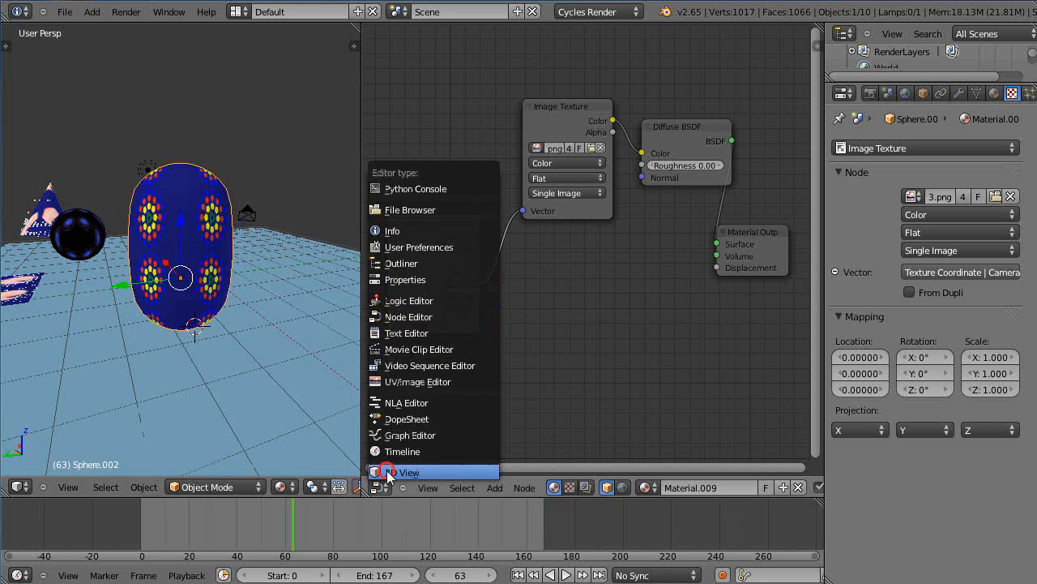
click(408, 471)
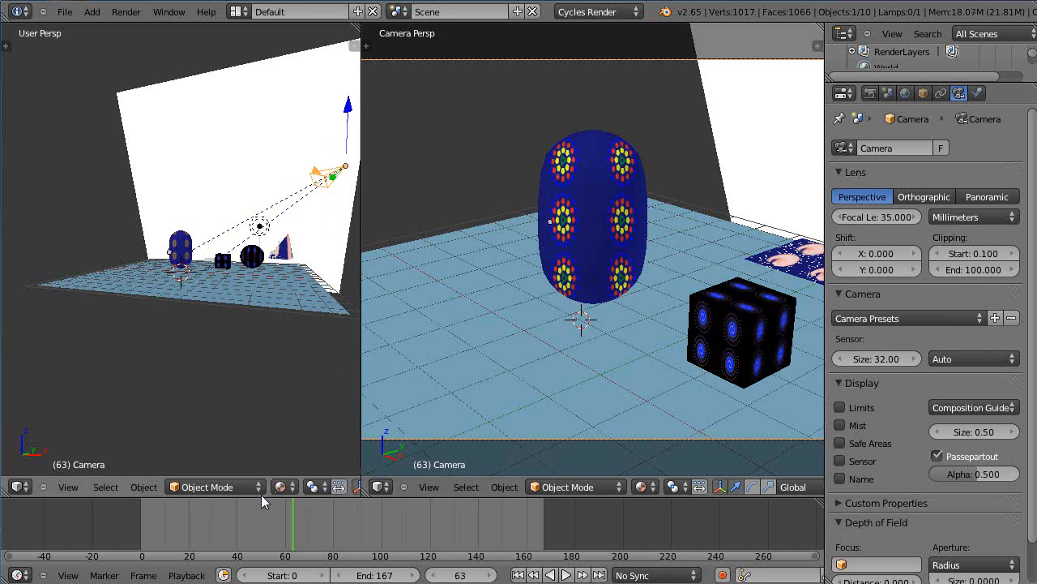
- Widen the overview, move the camera closer to the sphere, and orbit to check the framing
drag(360, 243, 451, 243)
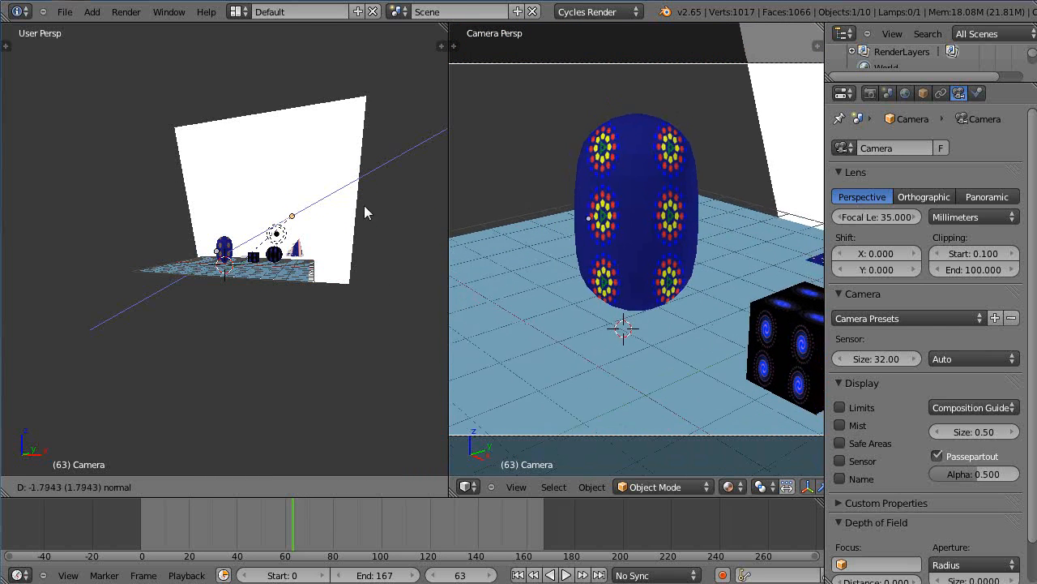
click(434, 486)
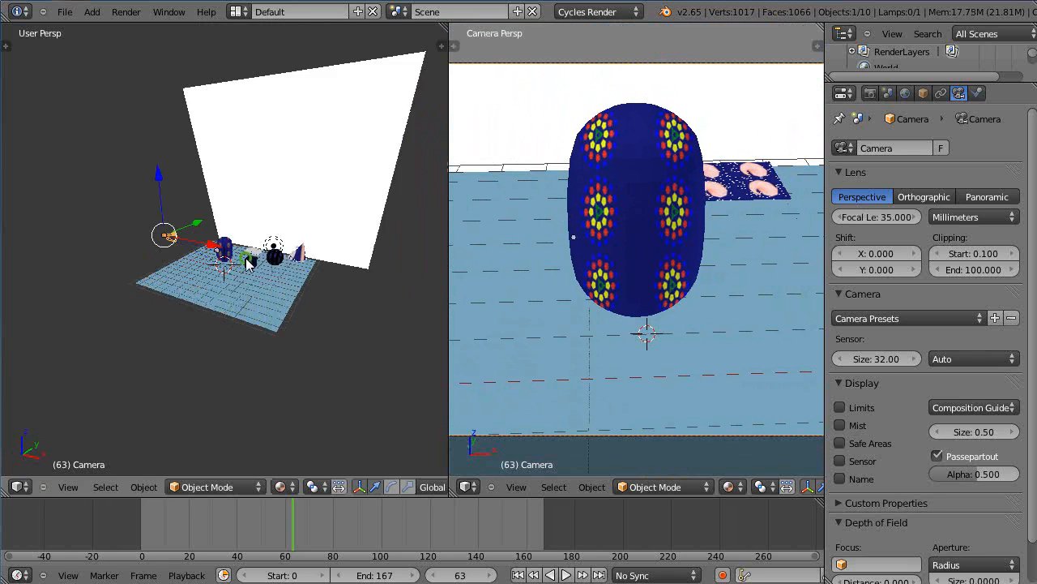
drag(243, 260, 203, 243)
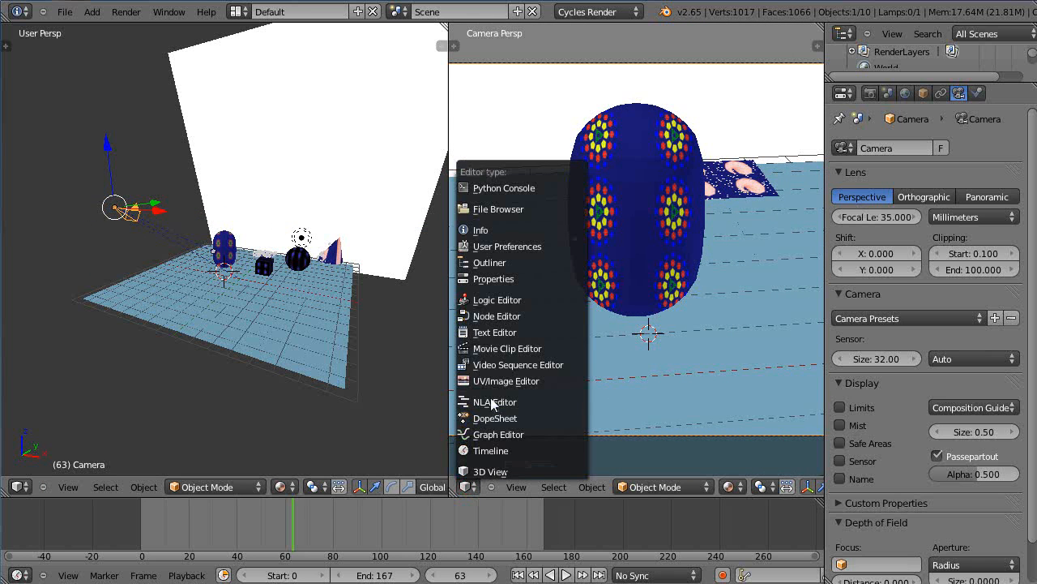
- Cycle the right area through the UV/Image Editor and back to the Node Editor
click(505, 381)
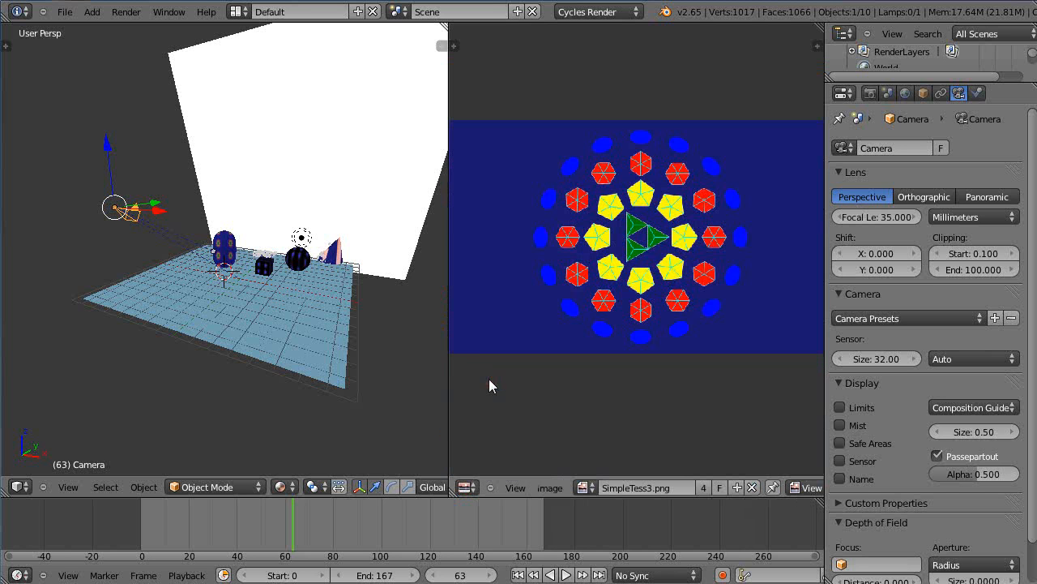
click(467, 487)
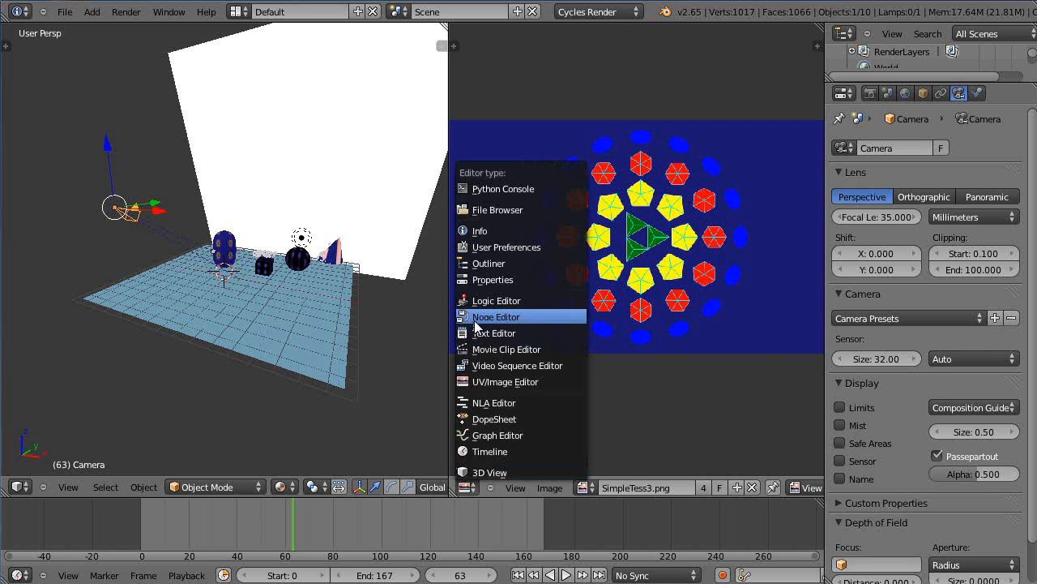
click(496, 316)
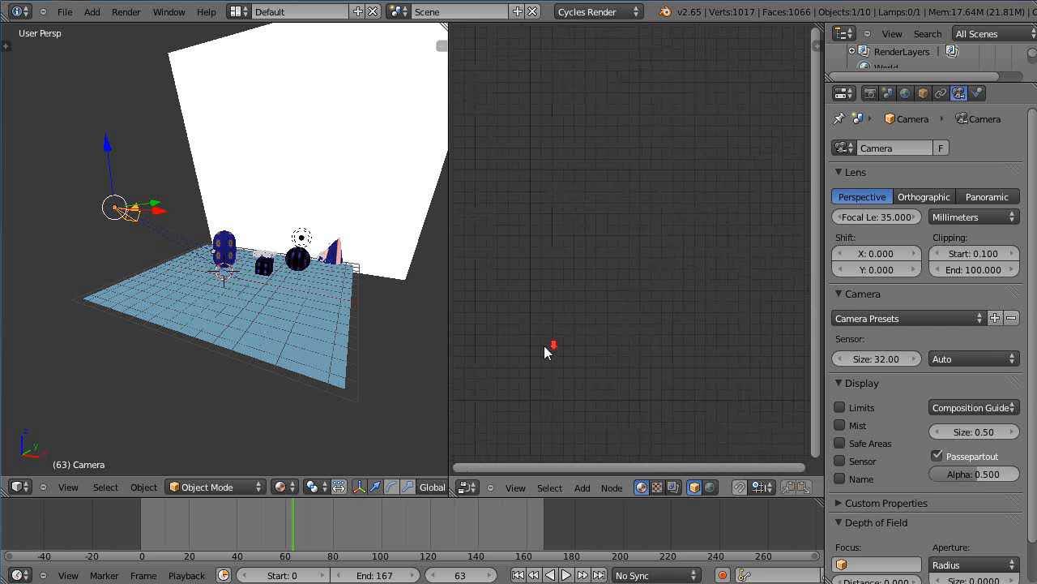
click(223, 253)
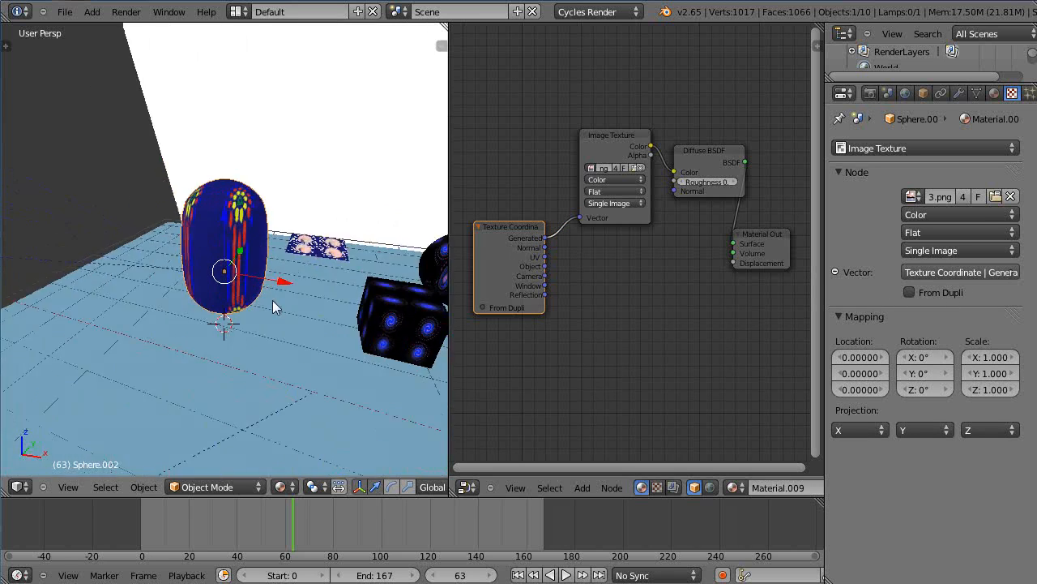
- Rewire the Image Texture Vector from Generated to the Texture Coordinate Camera output
drag(275, 308, 32, 284)
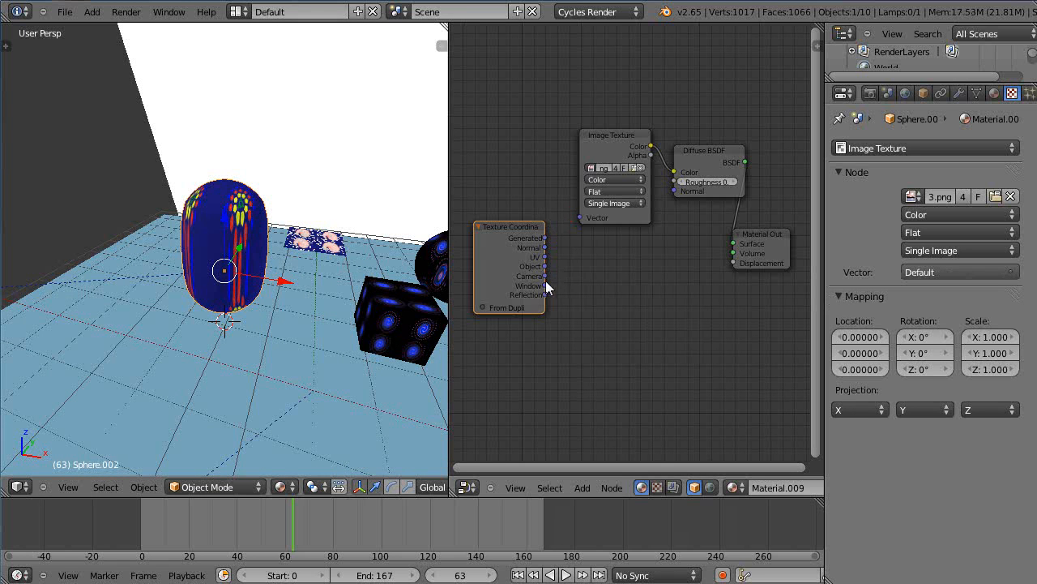
drag(544, 275, 580, 217)
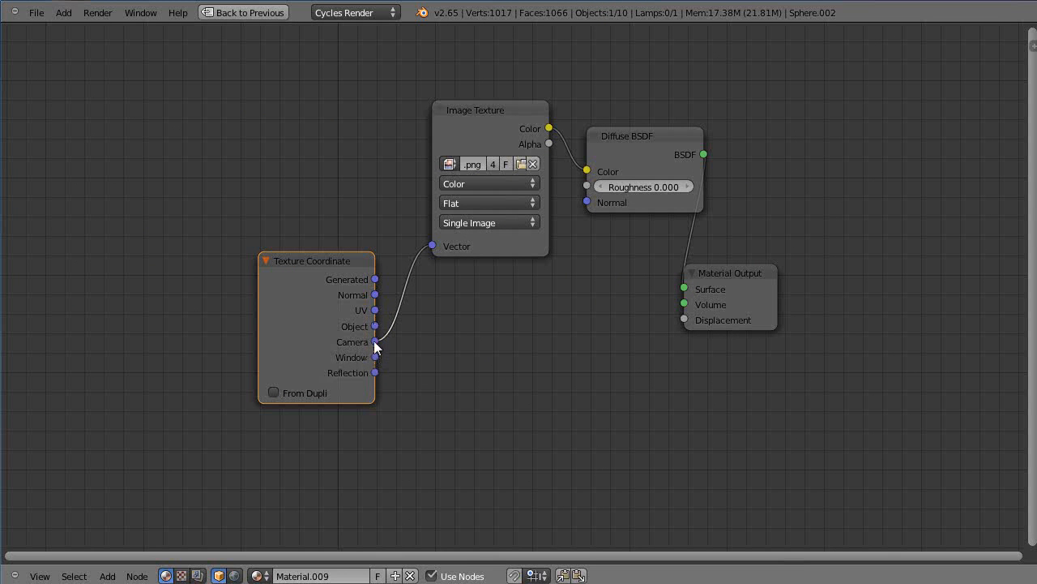
mouse_move(376, 311)
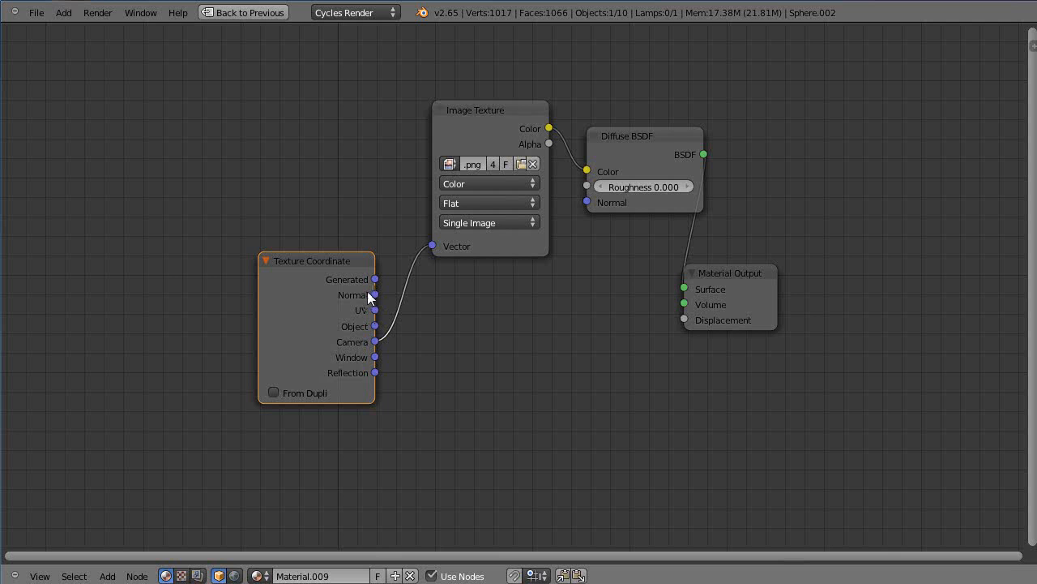
mouse_move(387, 400)
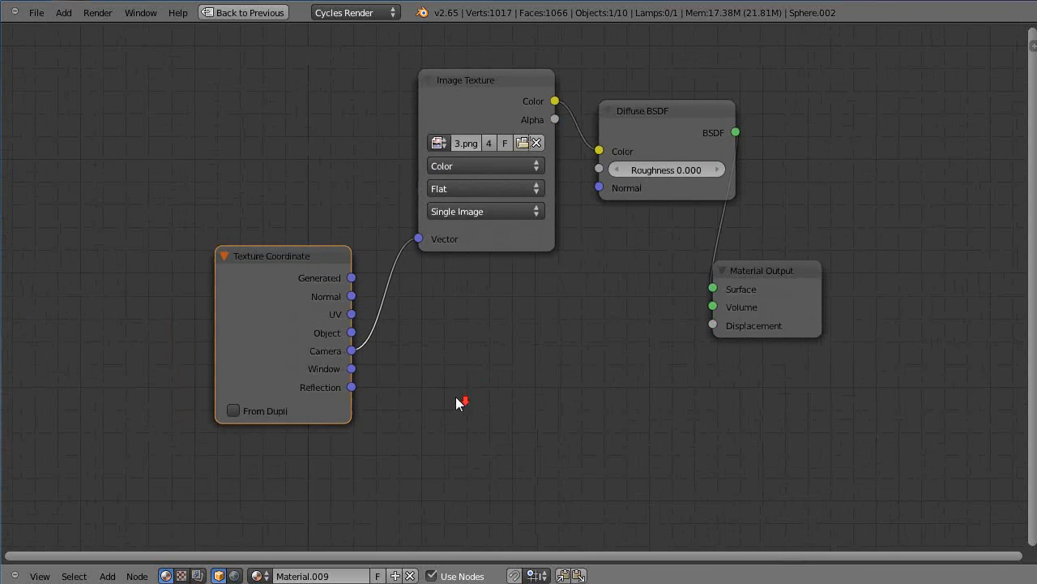
mouse_move(419, 386)
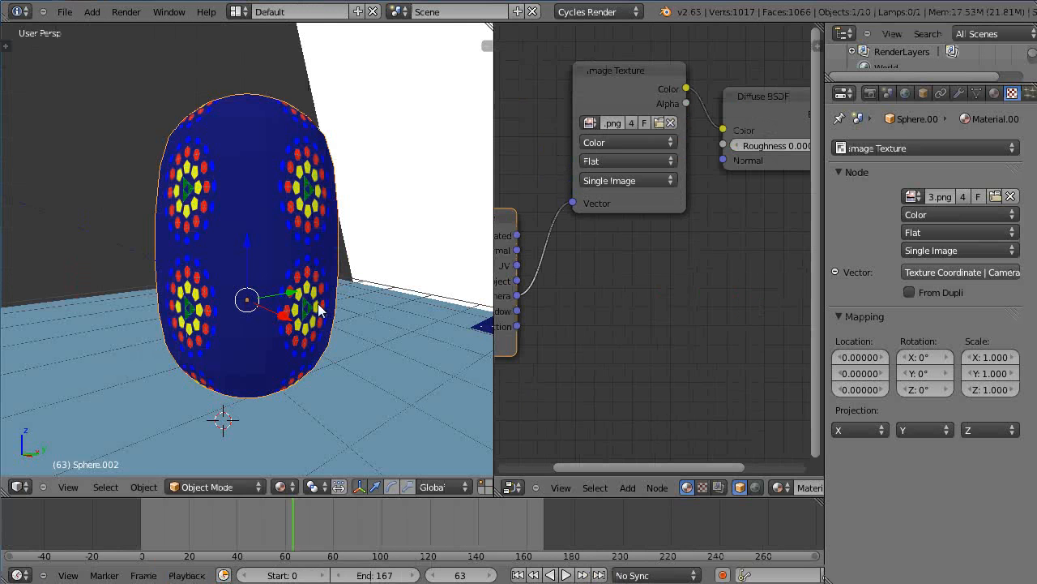
mouse_move(726, 522)
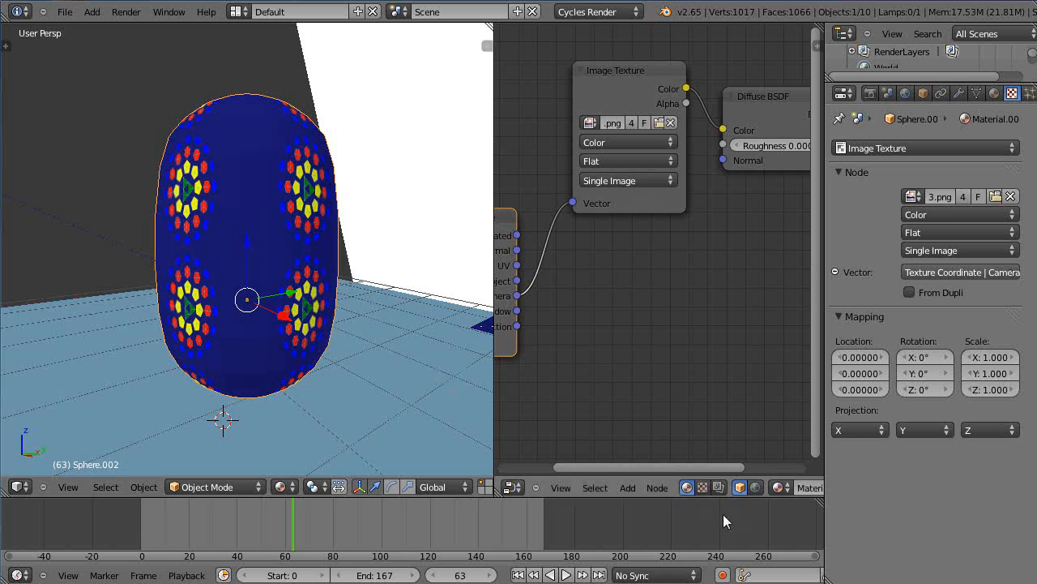